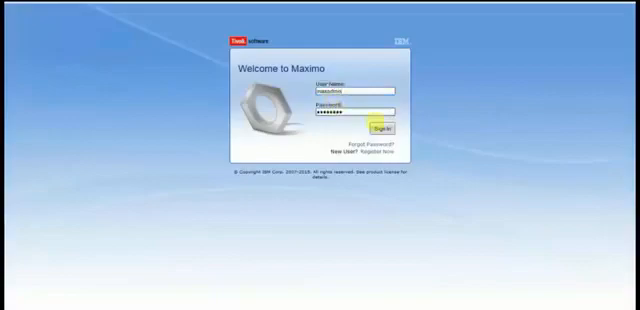
# Step: Sign in to Maximo from the welcome page with the entered credentials
pyautogui.click(378, 124)
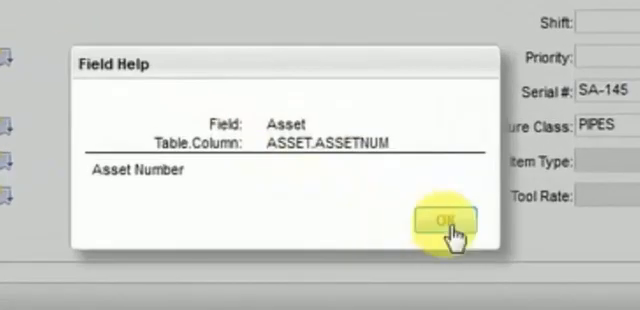
# Step: Dismiss the Asset field help showing ASSET.ASSETNUM with OK
pyautogui.click(448, 220)
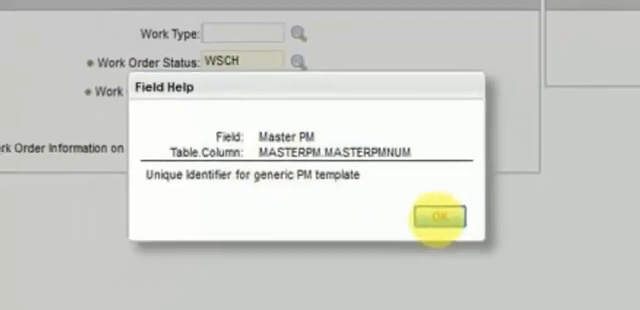
# Step: Dismiss the Master PM field help showing MASTERPM.MASTERPMNUM with OK
pyautogui.click(444, 216)
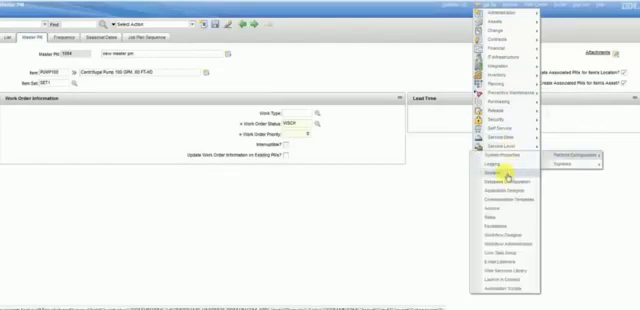